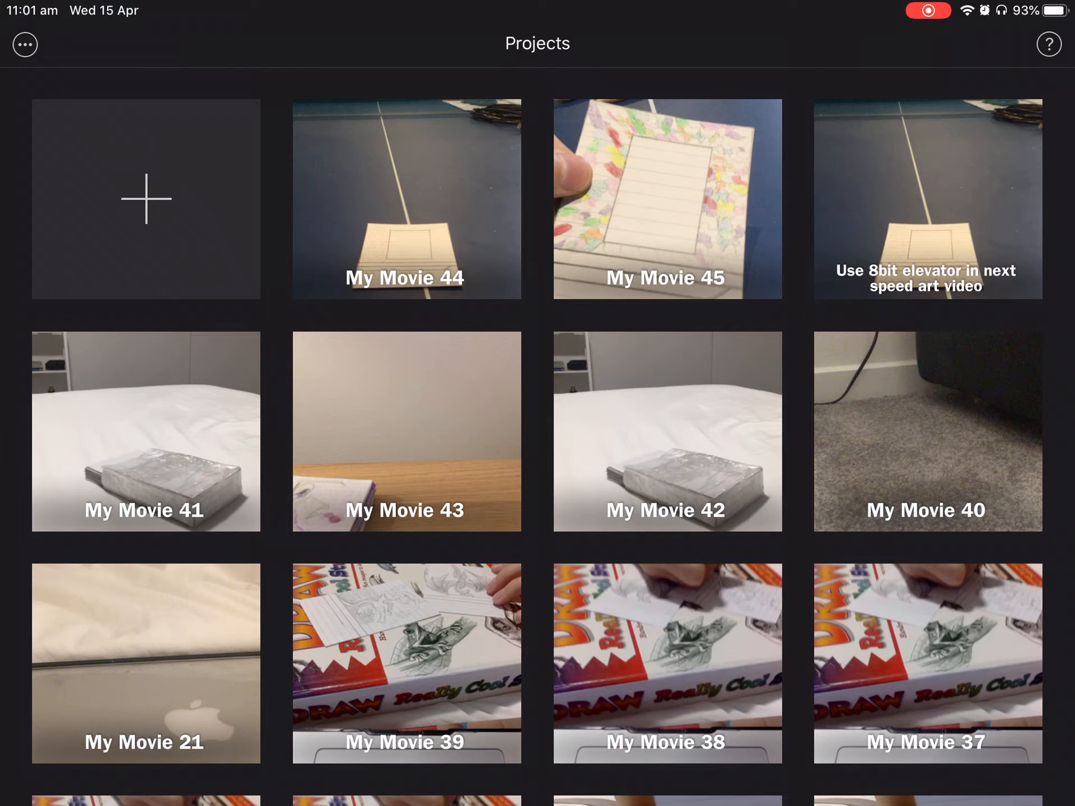
- Create a new Movie project from today's 40-second card-flicking clip in Moments
left_click(145, 199)
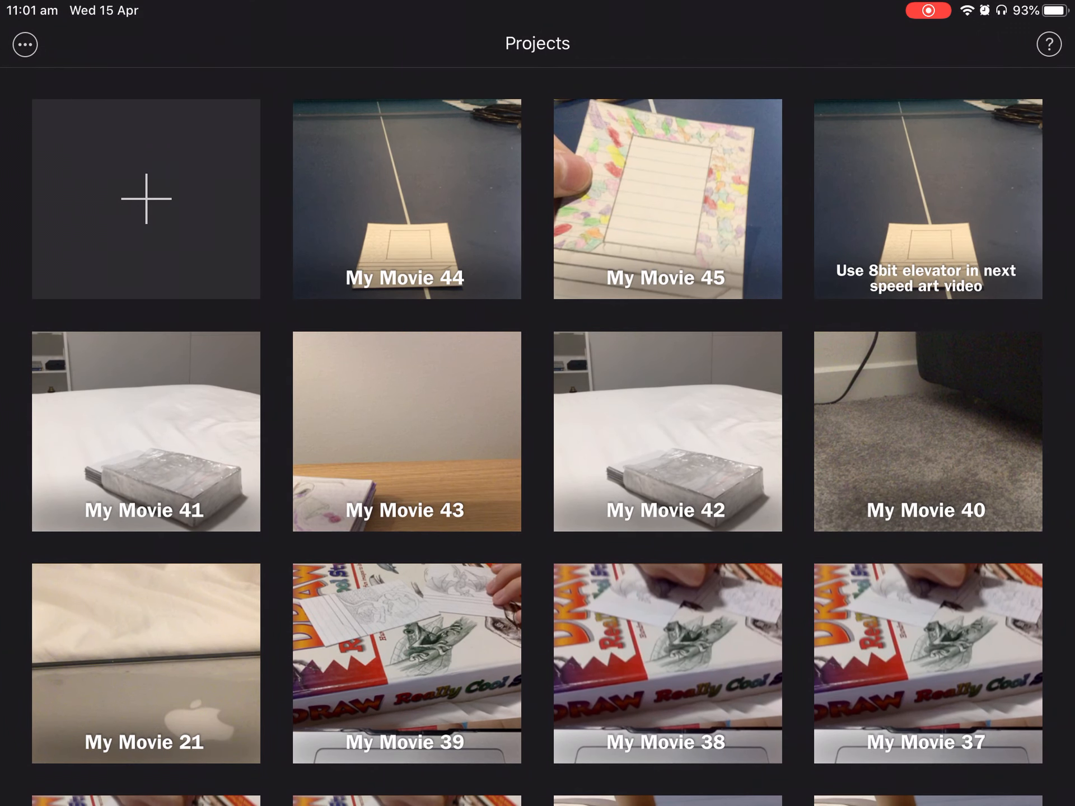
scroll("down", 3)
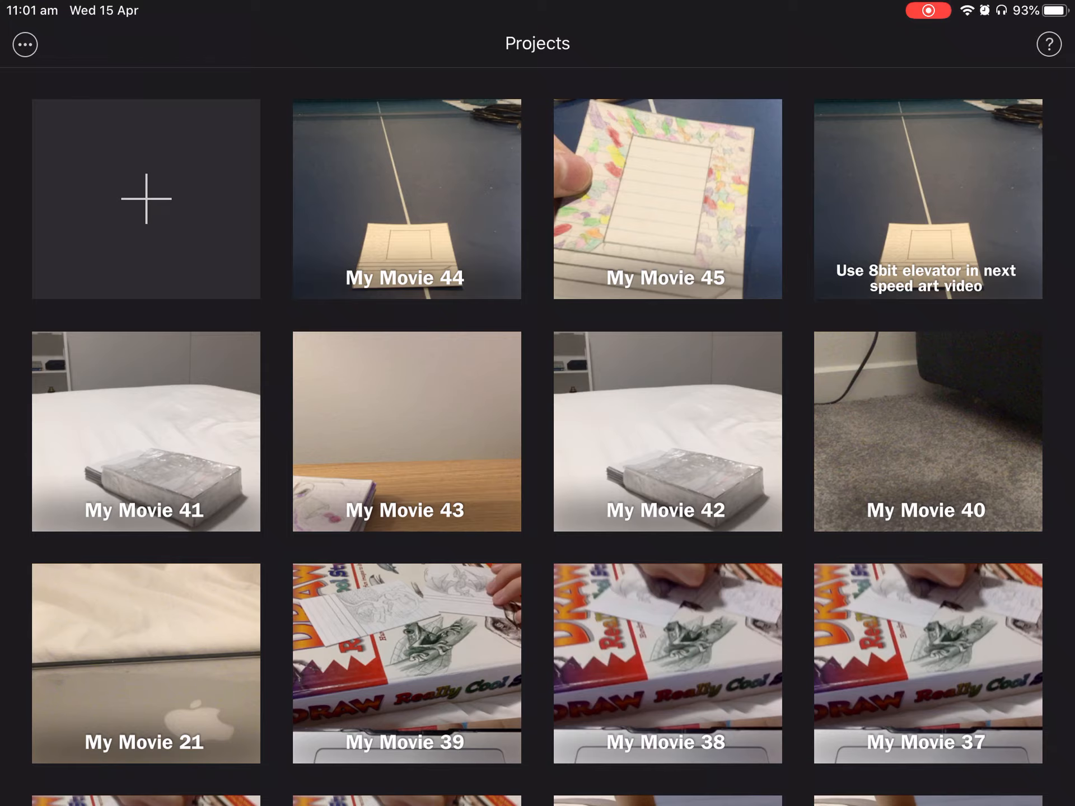
left_click(145, 199)
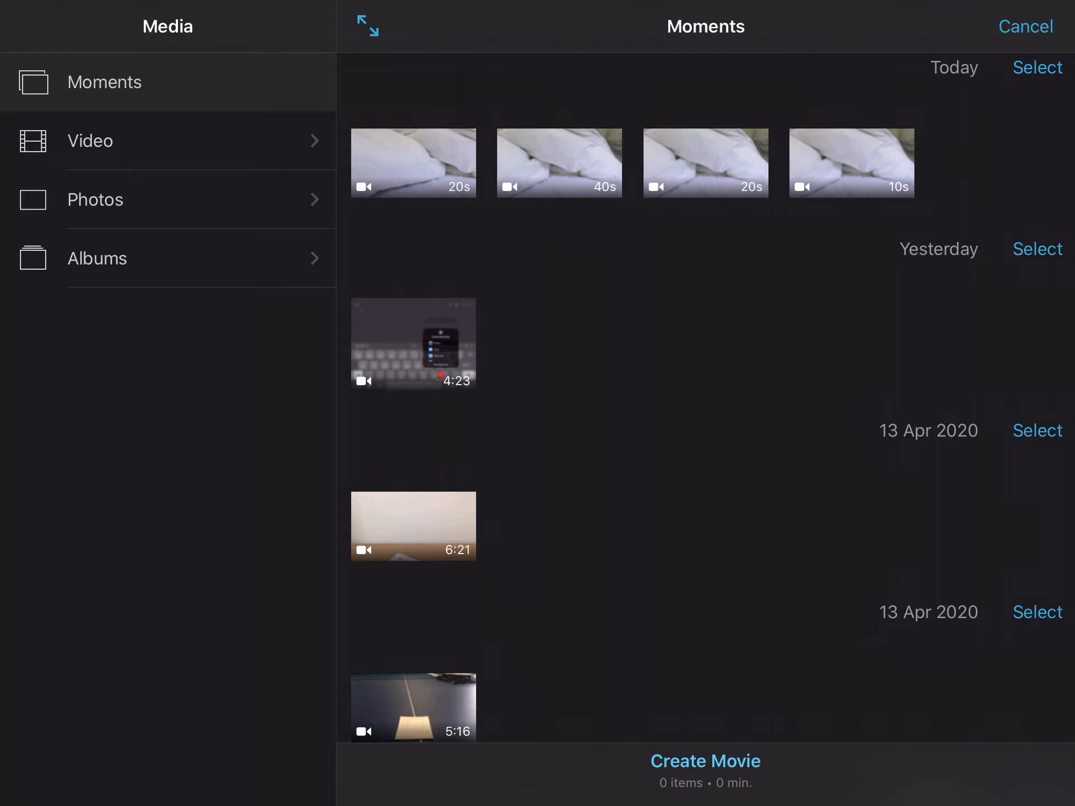
left_click(560, 164)
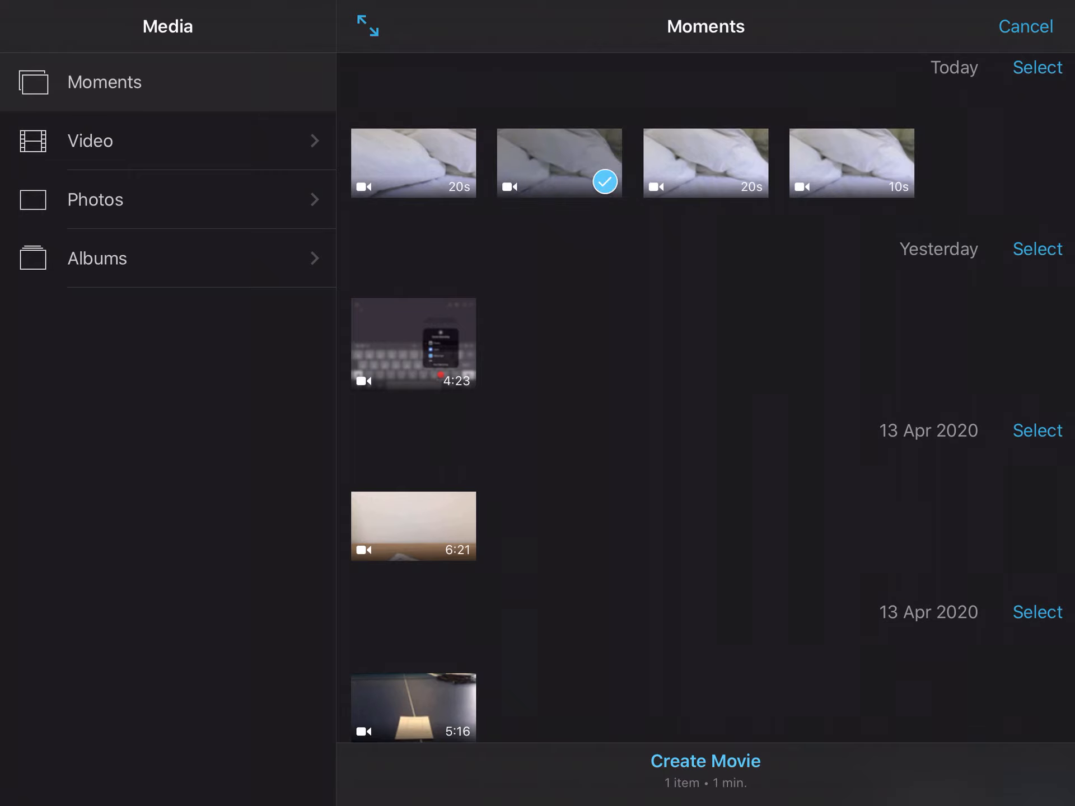
left_click(703, 761)
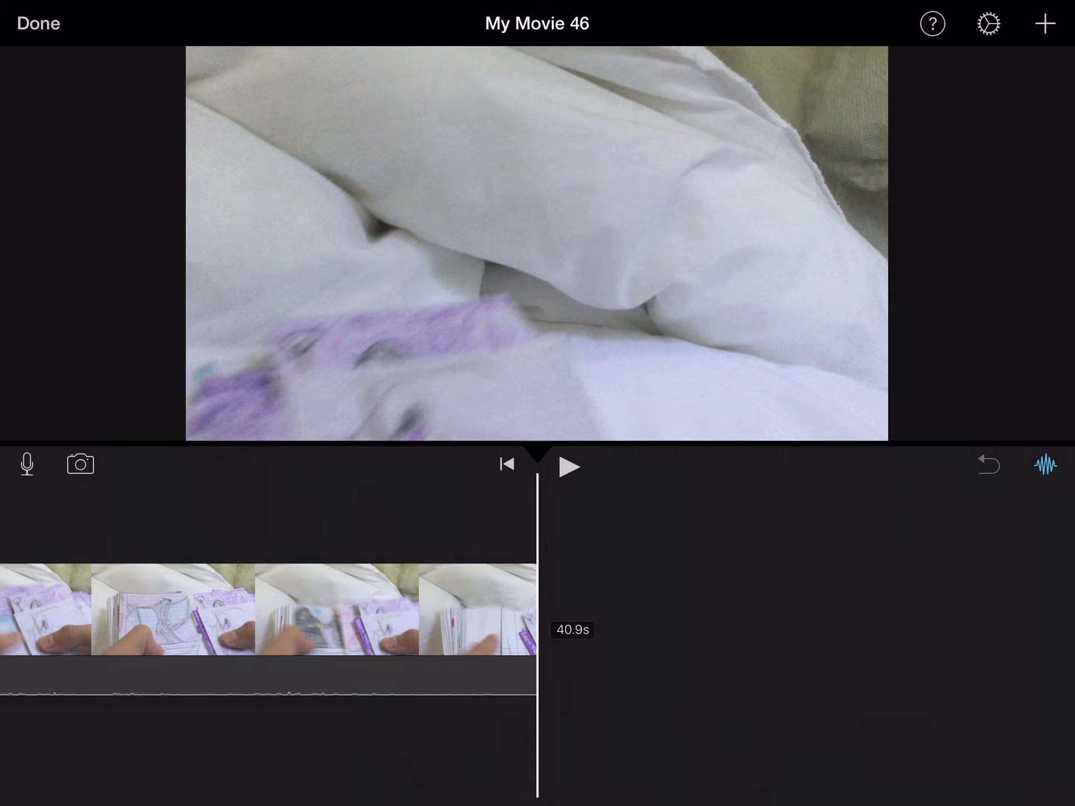
- Mute the card clip and set its speed to 2x, then finish editing with Done
scroll("right", 3)
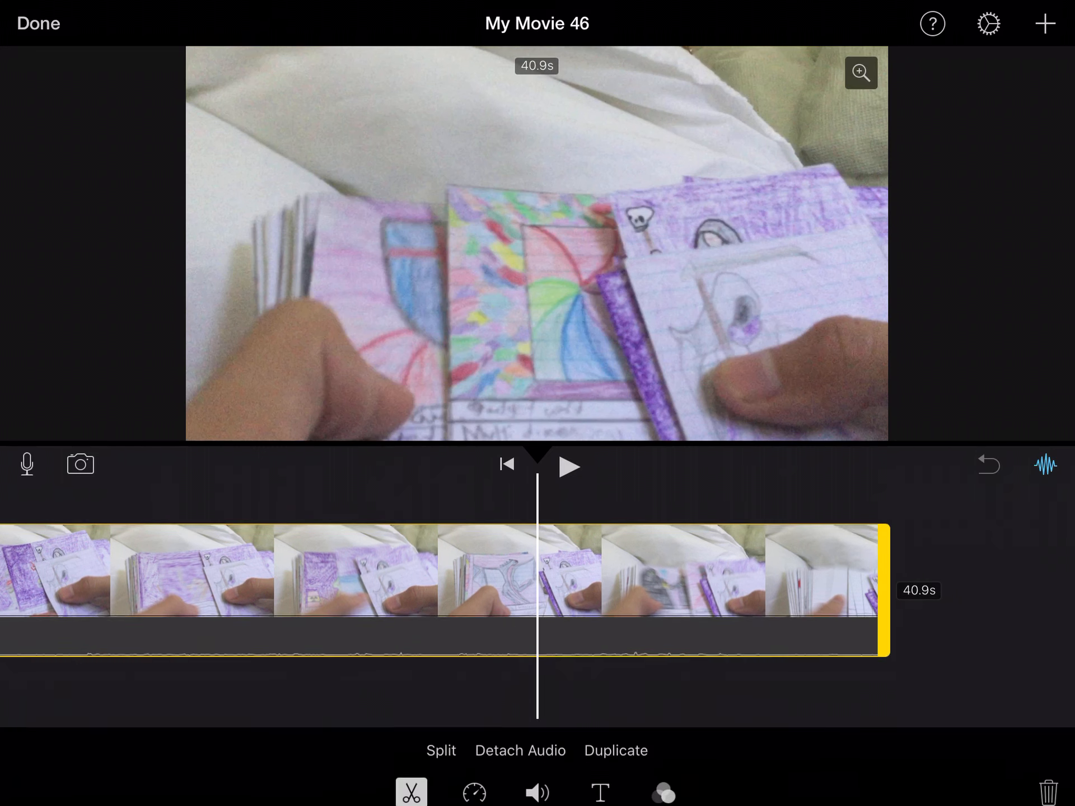
left_click(537, 792)
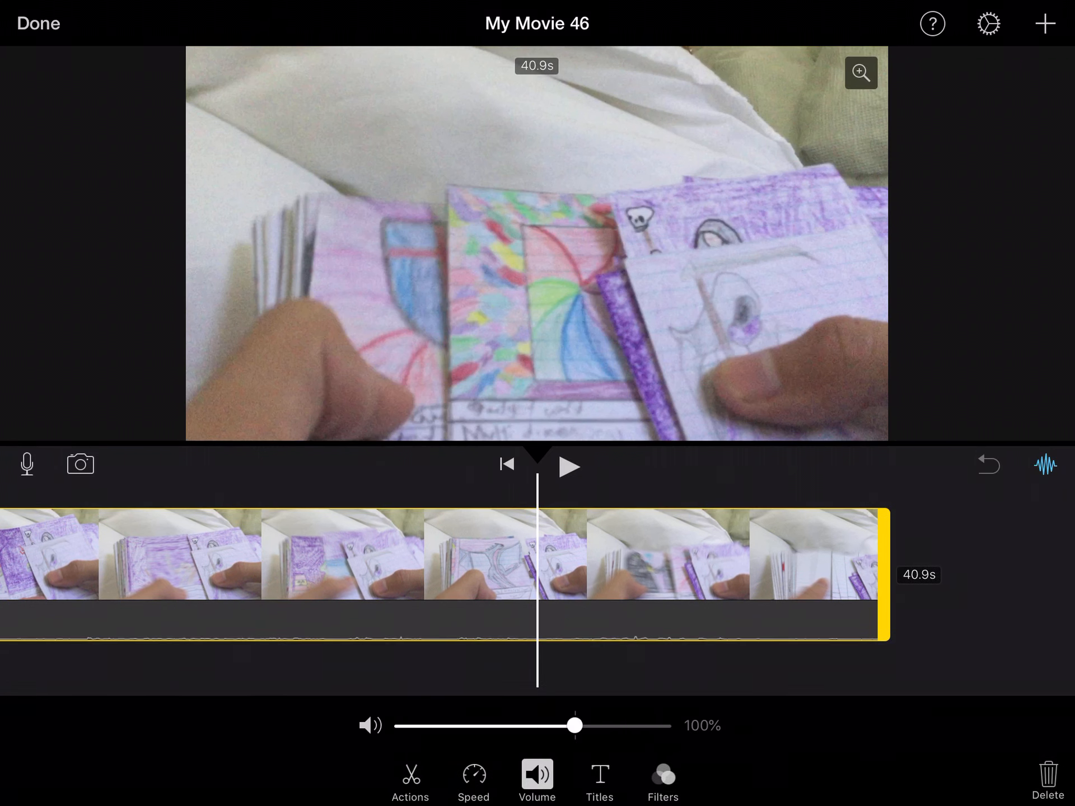
left_click_drag(573, 725, 401, 726)
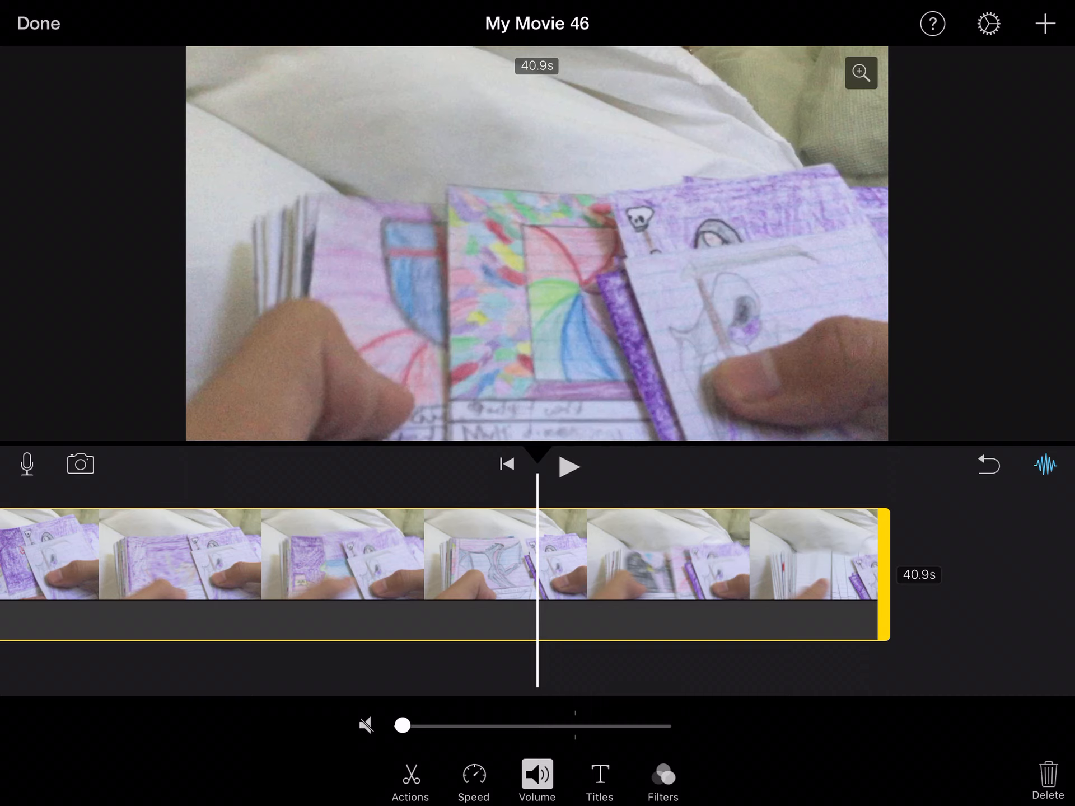
left_click(472, 779)
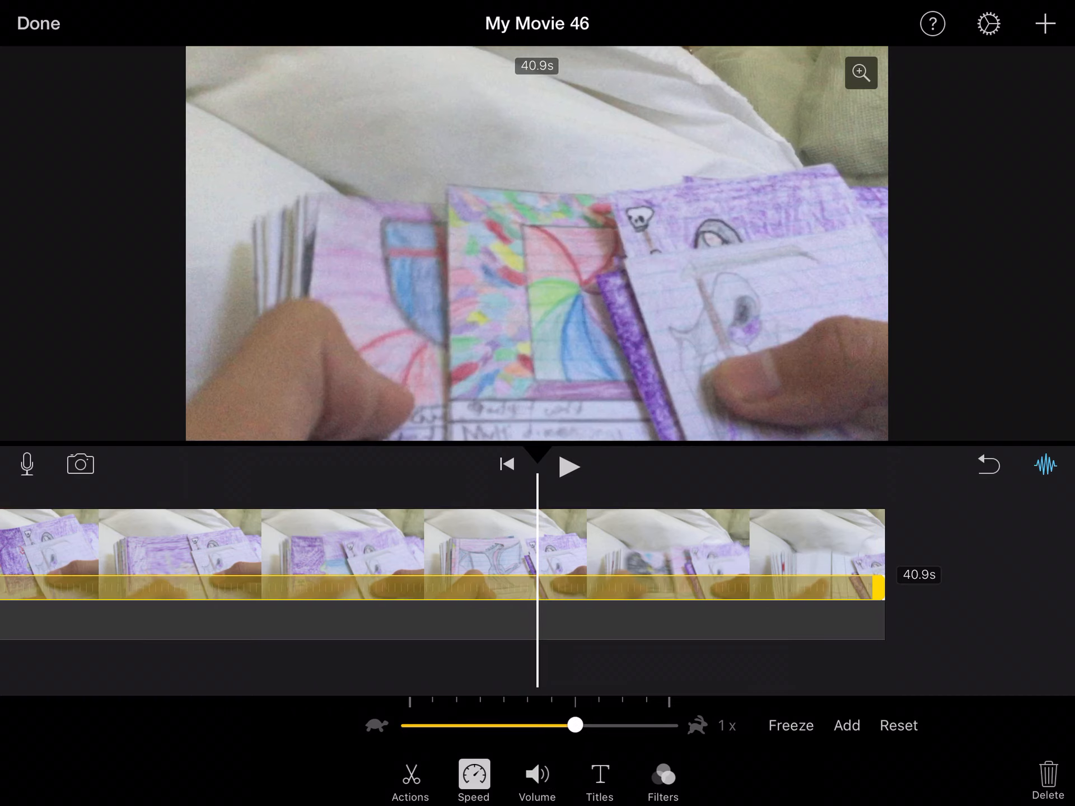
left_click_drag(574, 725, 688, 725)
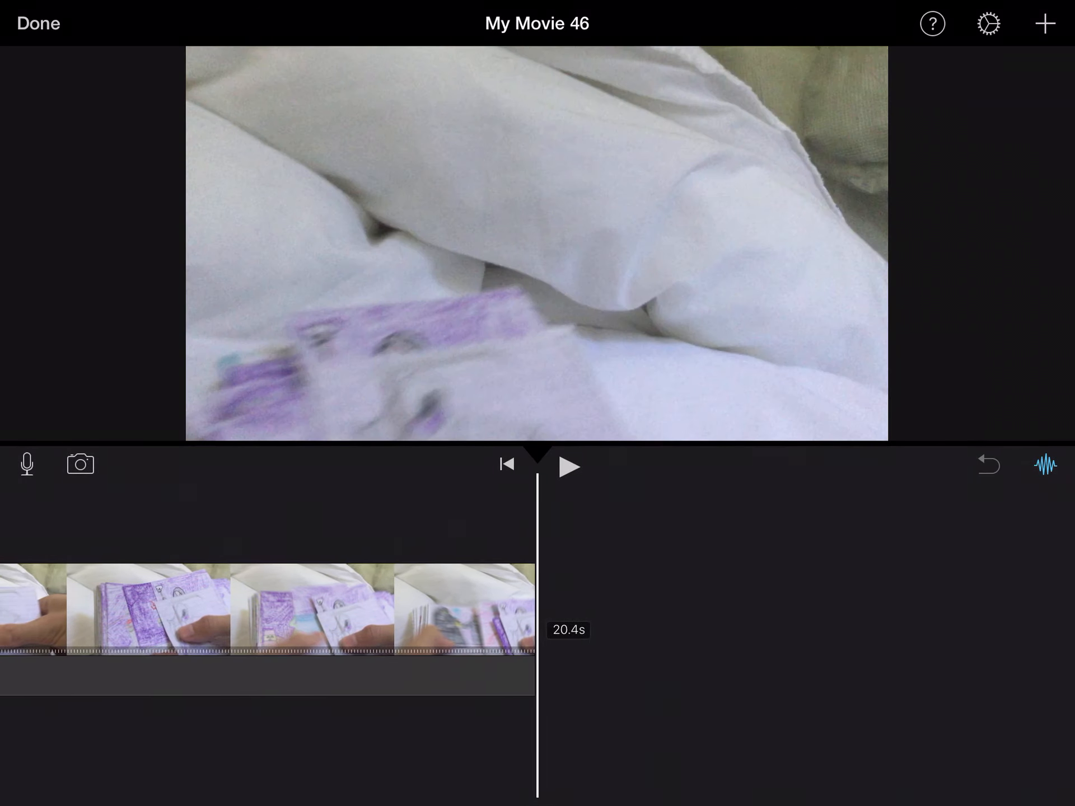
left_click(36, 23)
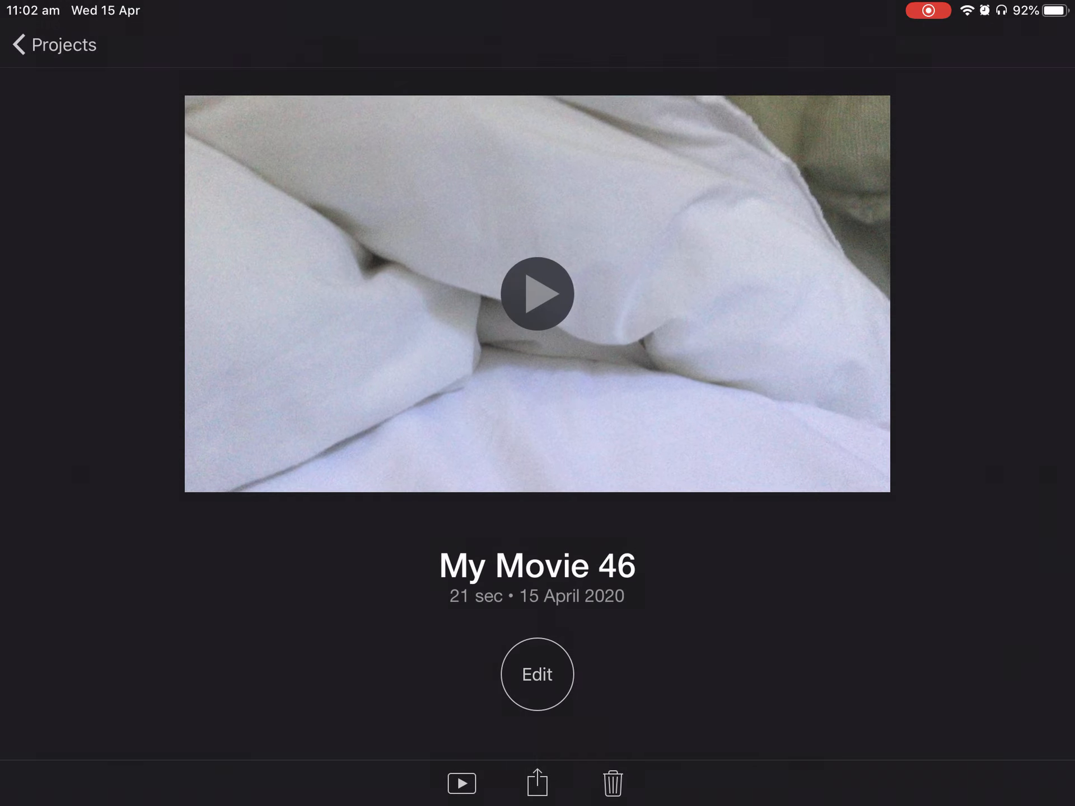
- Reopen My Movie 46, insert the clip from Media and speed it up to roughly 10 seconds
left_click(536, 787)
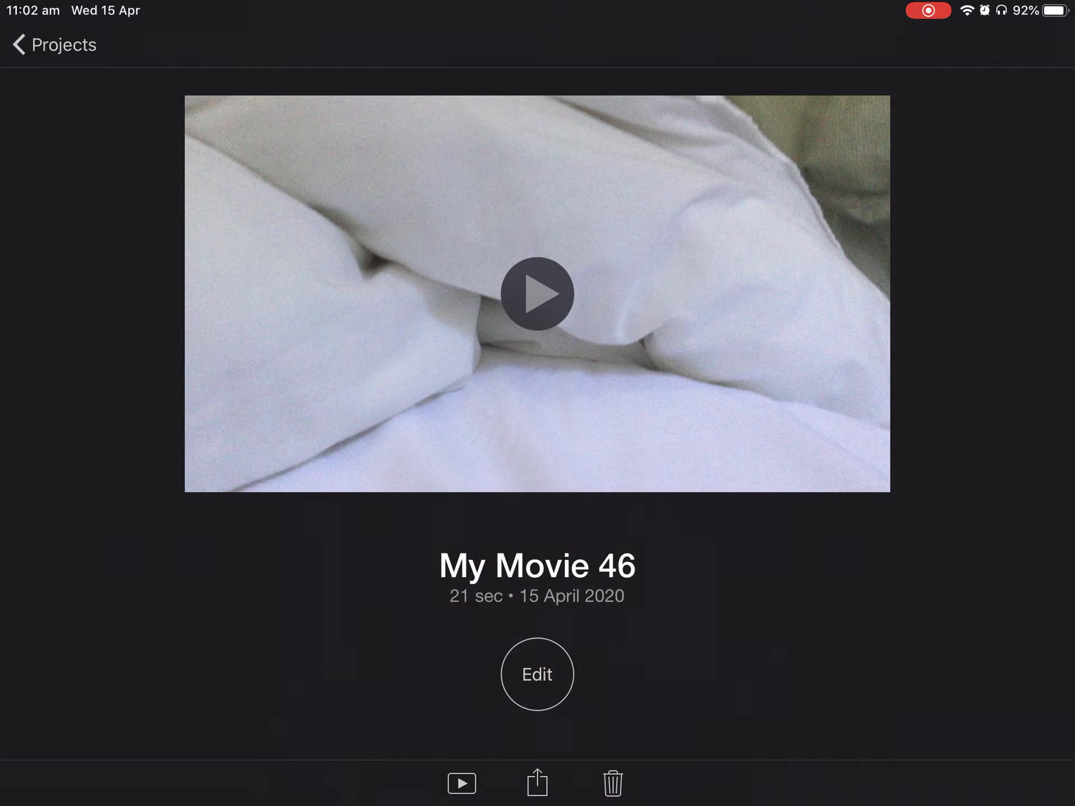
left_click(537, 674)
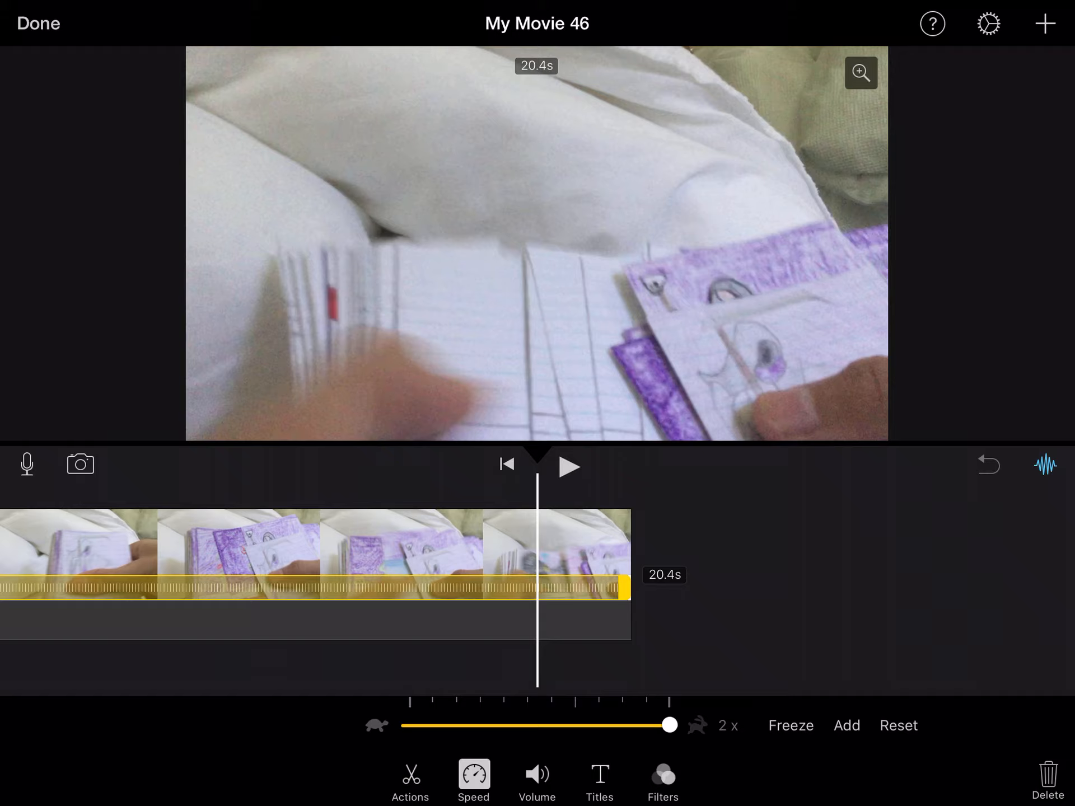
left_click(1042, 22)
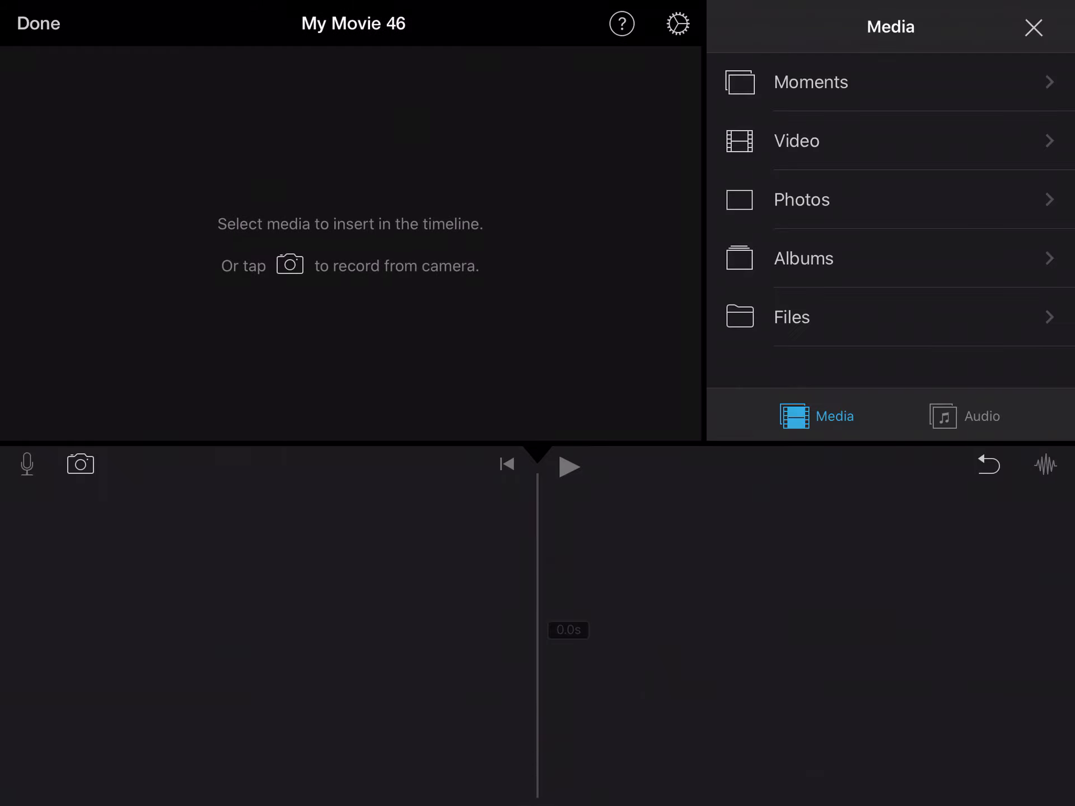
left_click(810, 81)
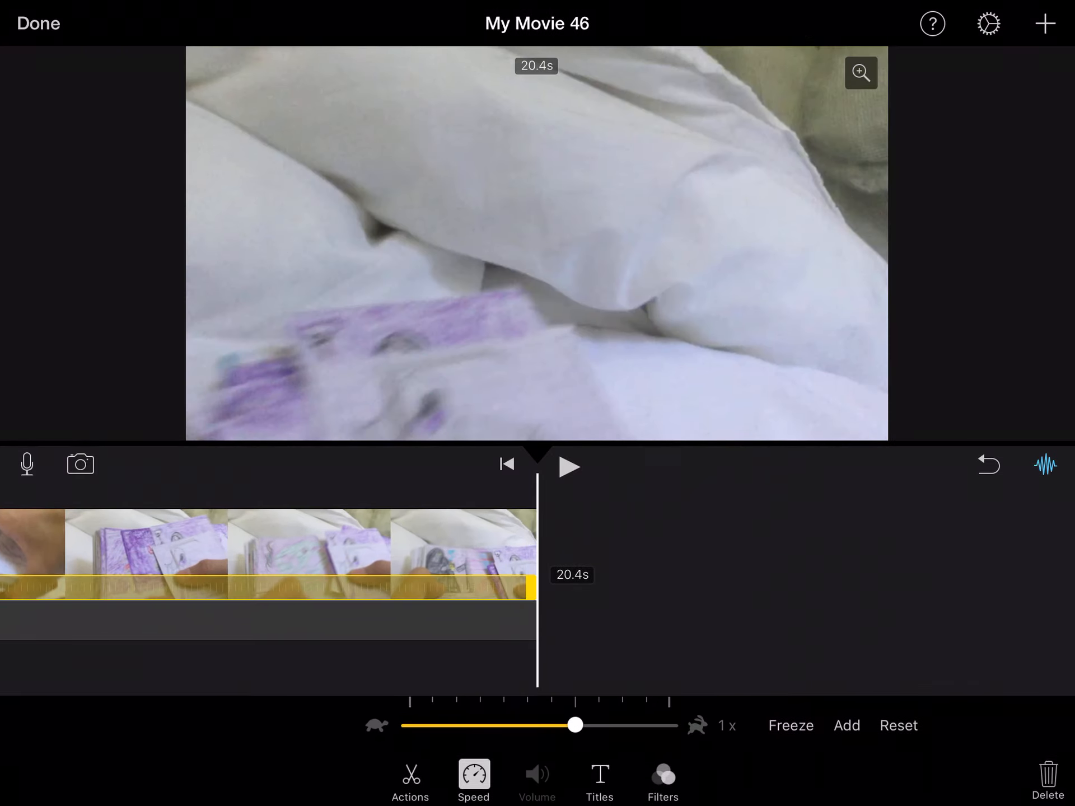
left_click_drag(573, 725, 671, 726)
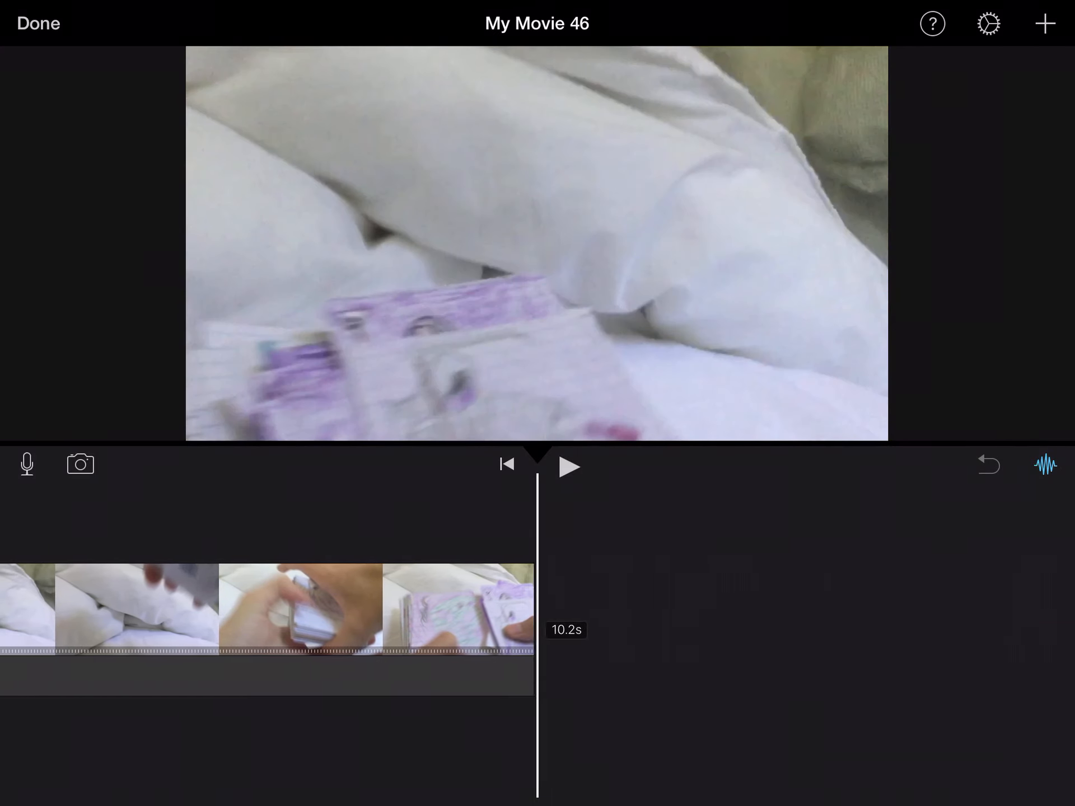
left_click(1043, 22)
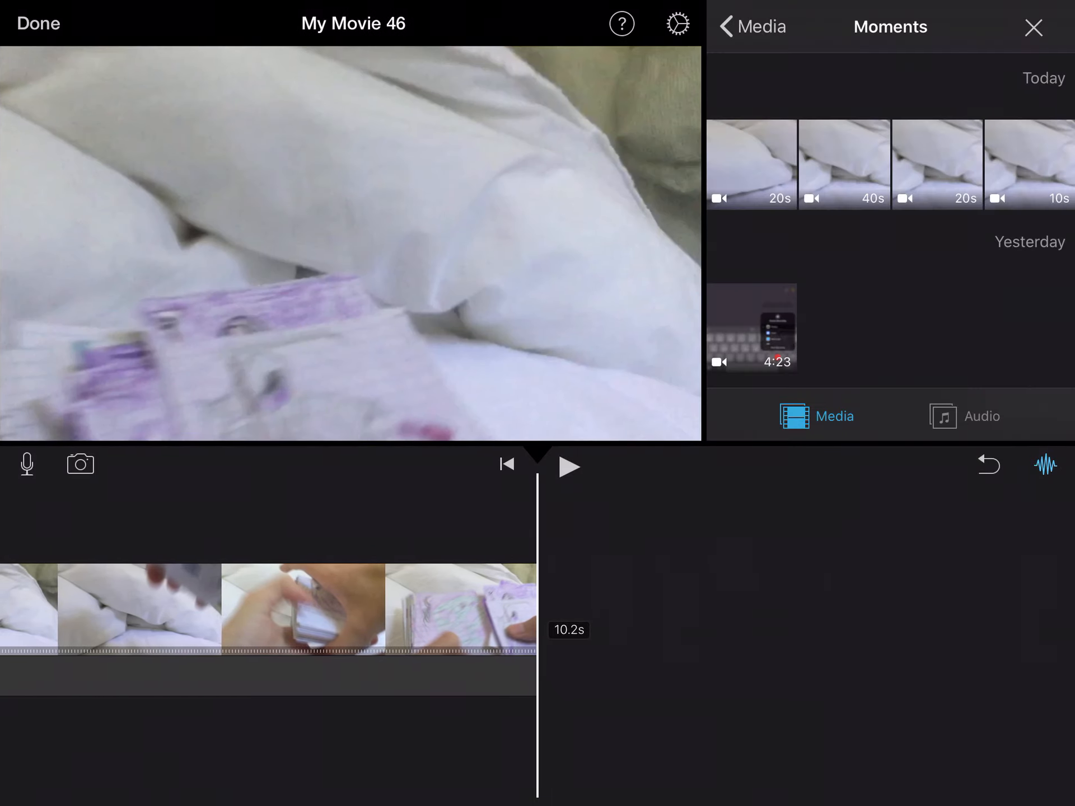
- Add the Bettie soundtrack from Audio > Soundtracks (Pop) to the movie
left_click(982, 417)
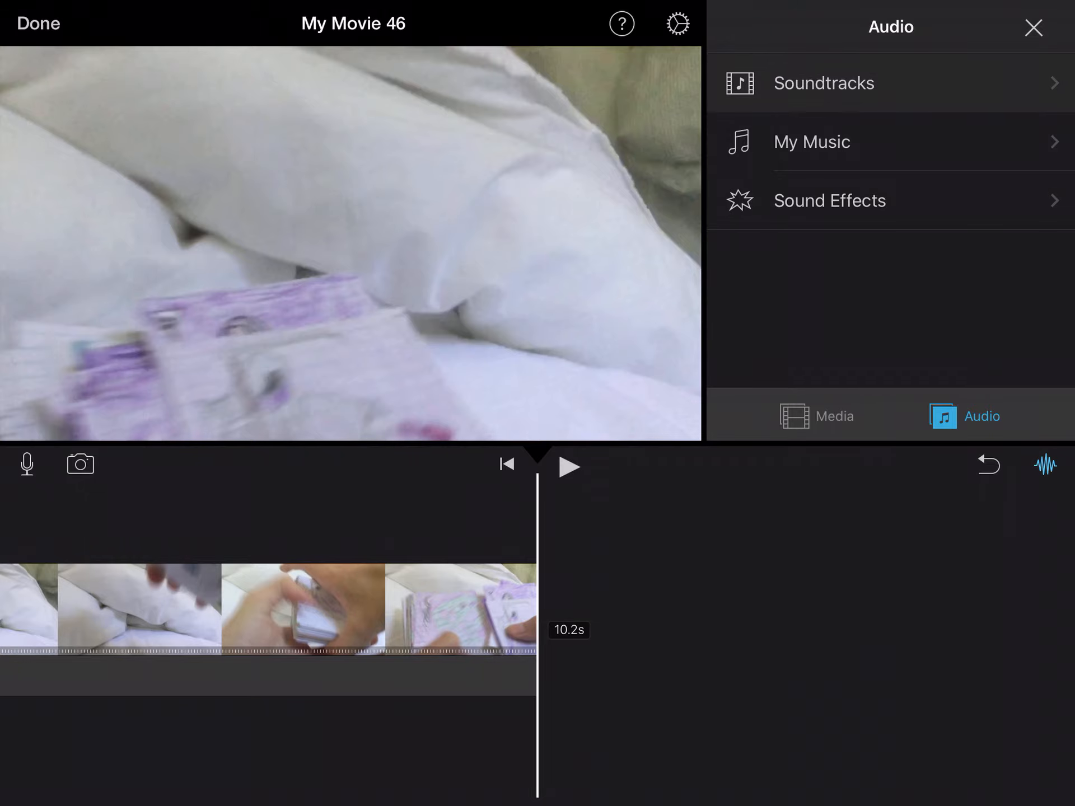
left_click(824, 83)
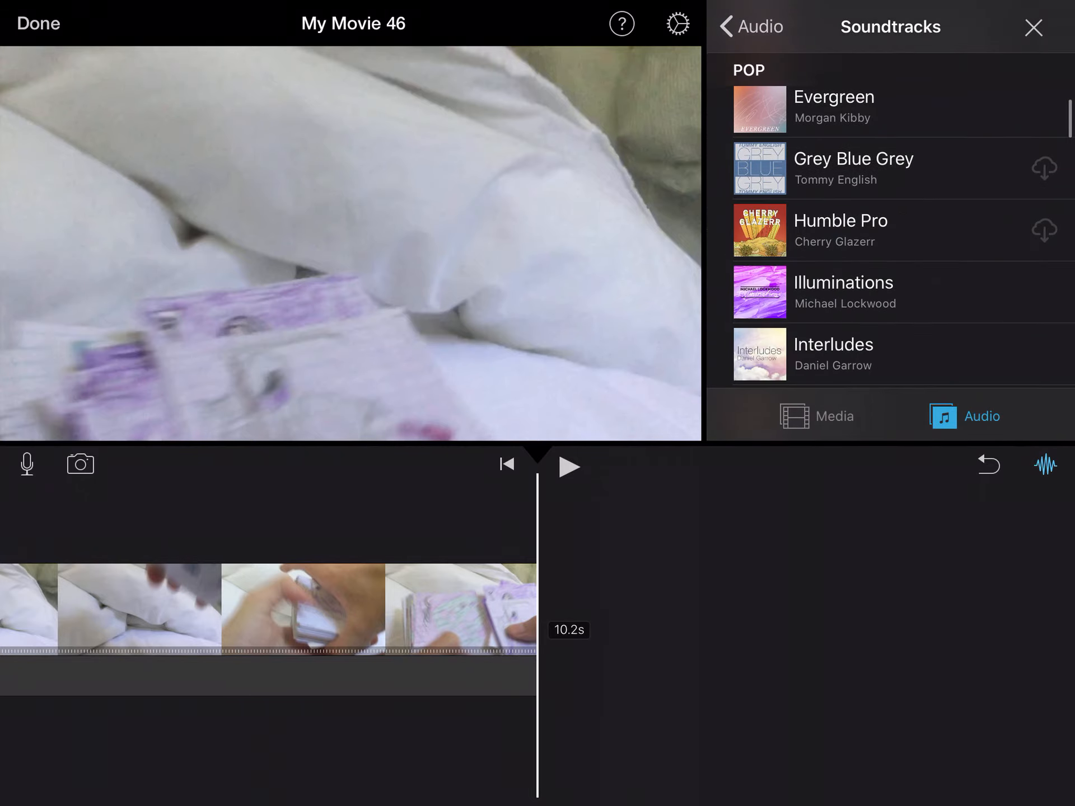
scroll("down", 3)
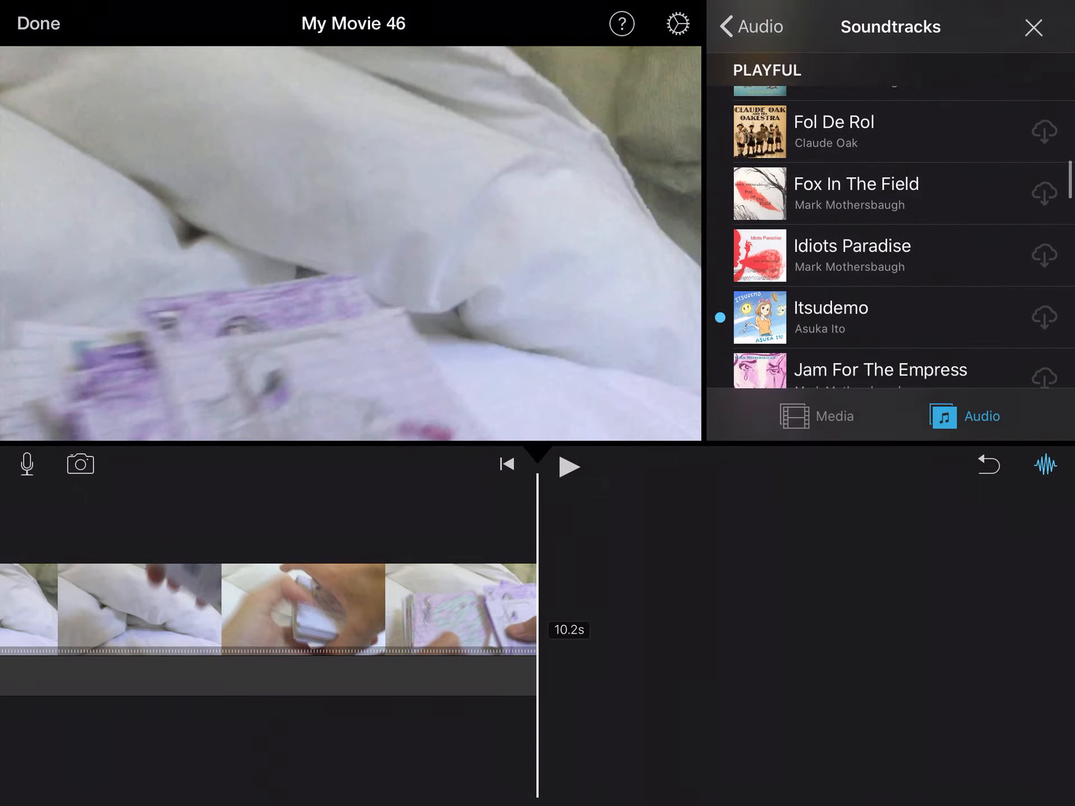
scroll("down", 3)
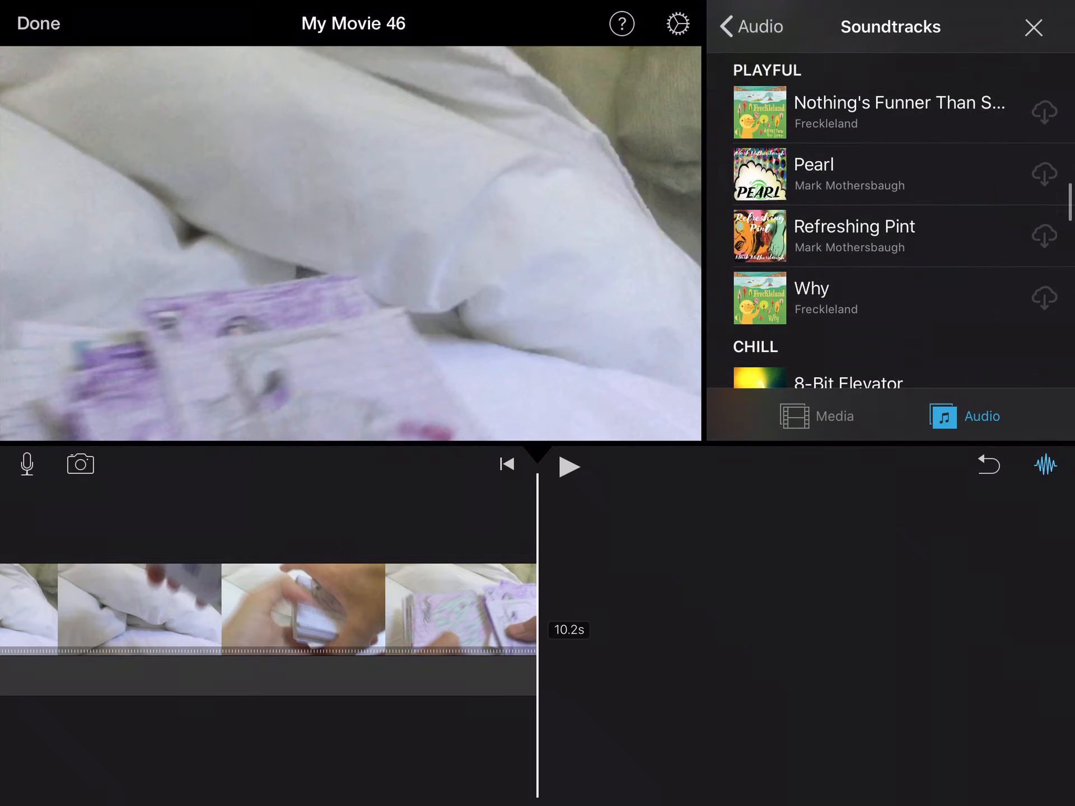
scroll("down", 3)
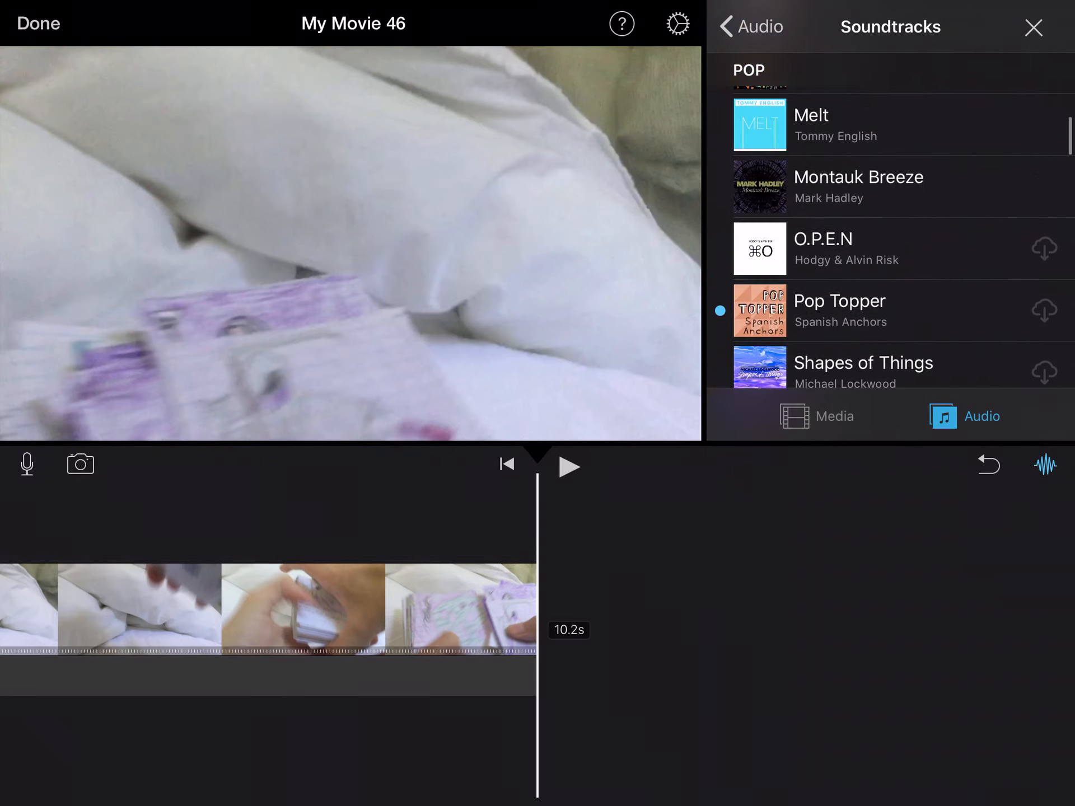
scroll("down", 3)
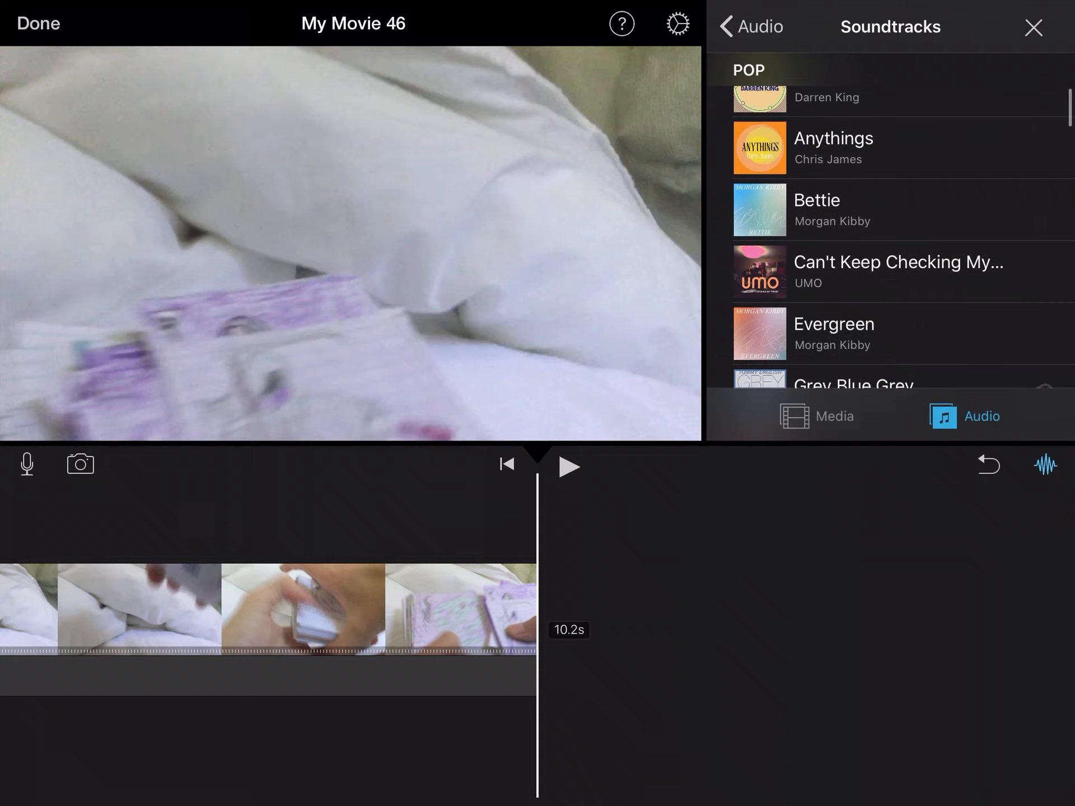
left_click(845, 210)
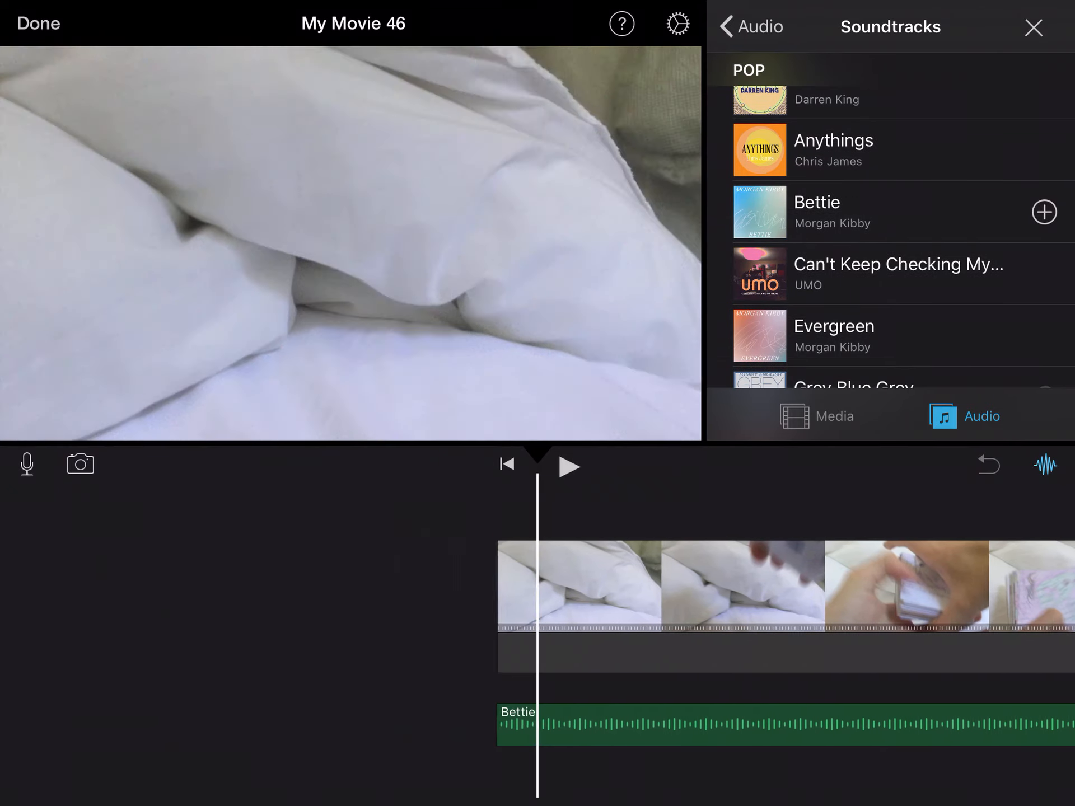
- Select the Bettie track at the end of the timeline and check its Speed setting
left_click_drag(753, 583, 274, 582)
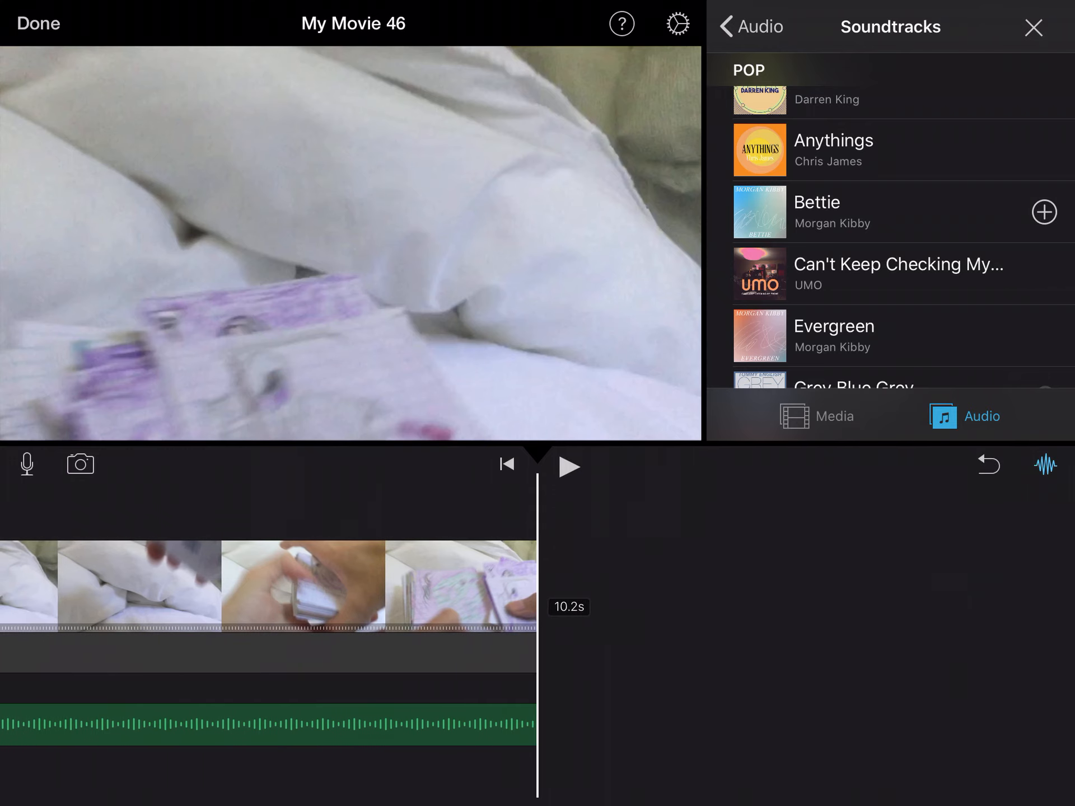
left_click(268, 727)
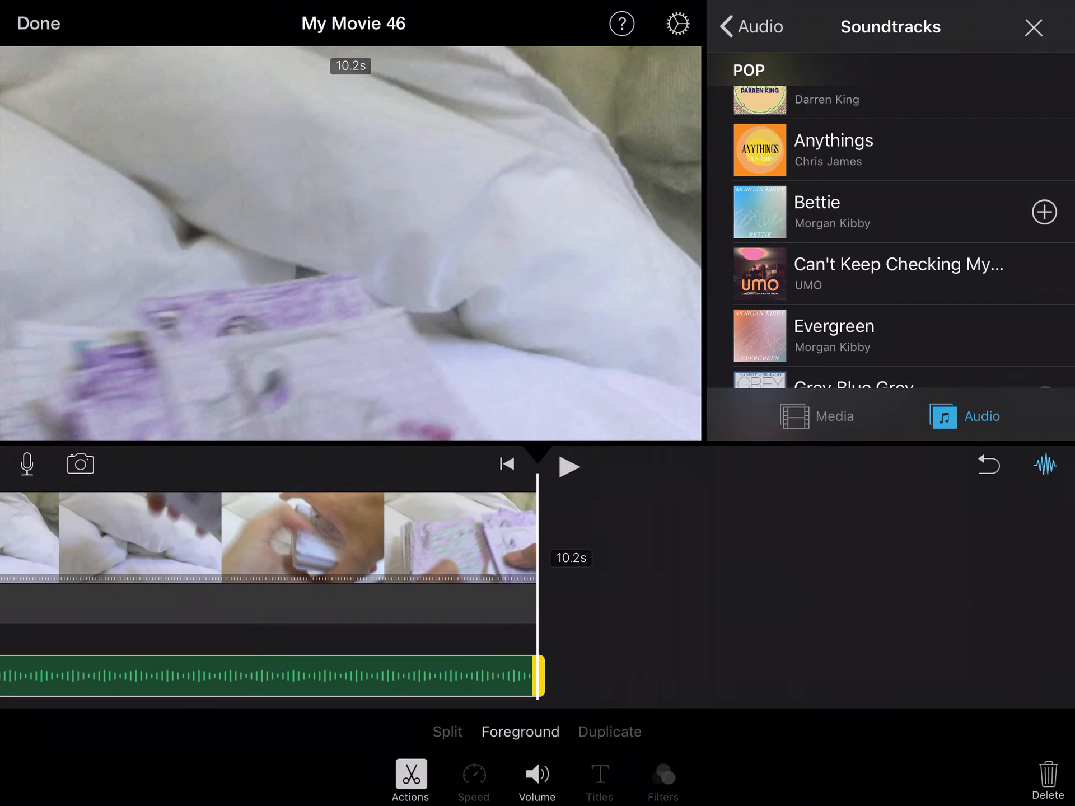
left_click(473, 777)
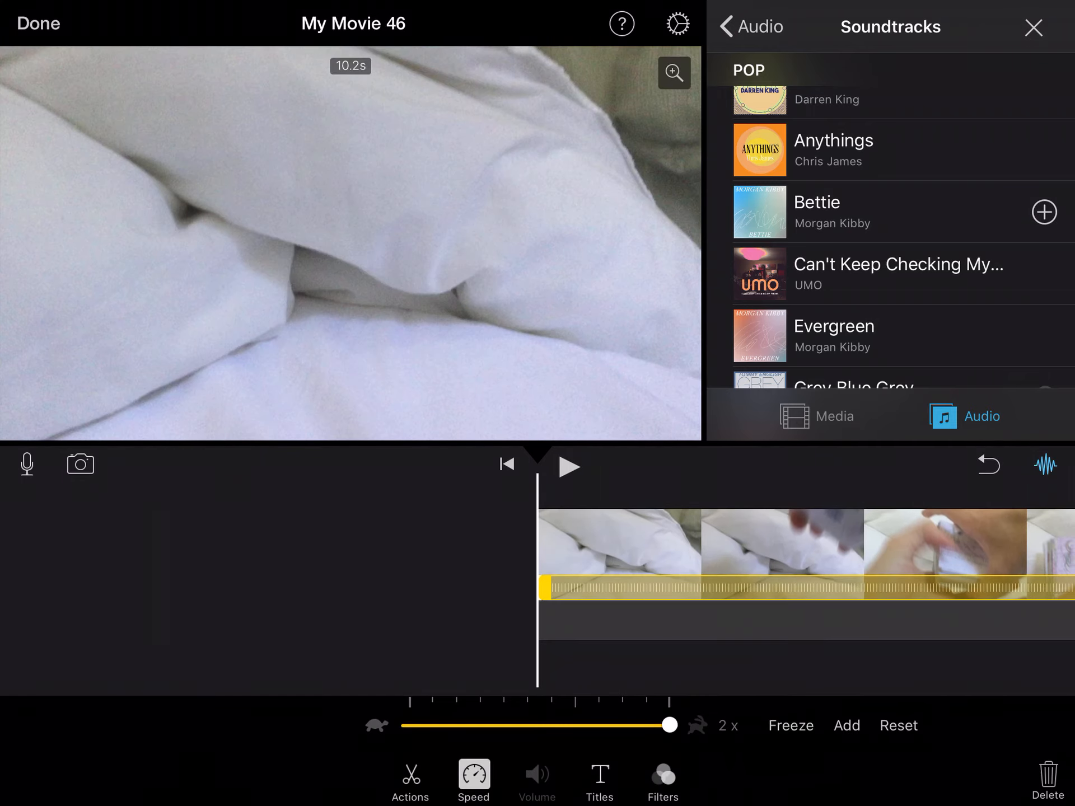
left_click(741, 27)
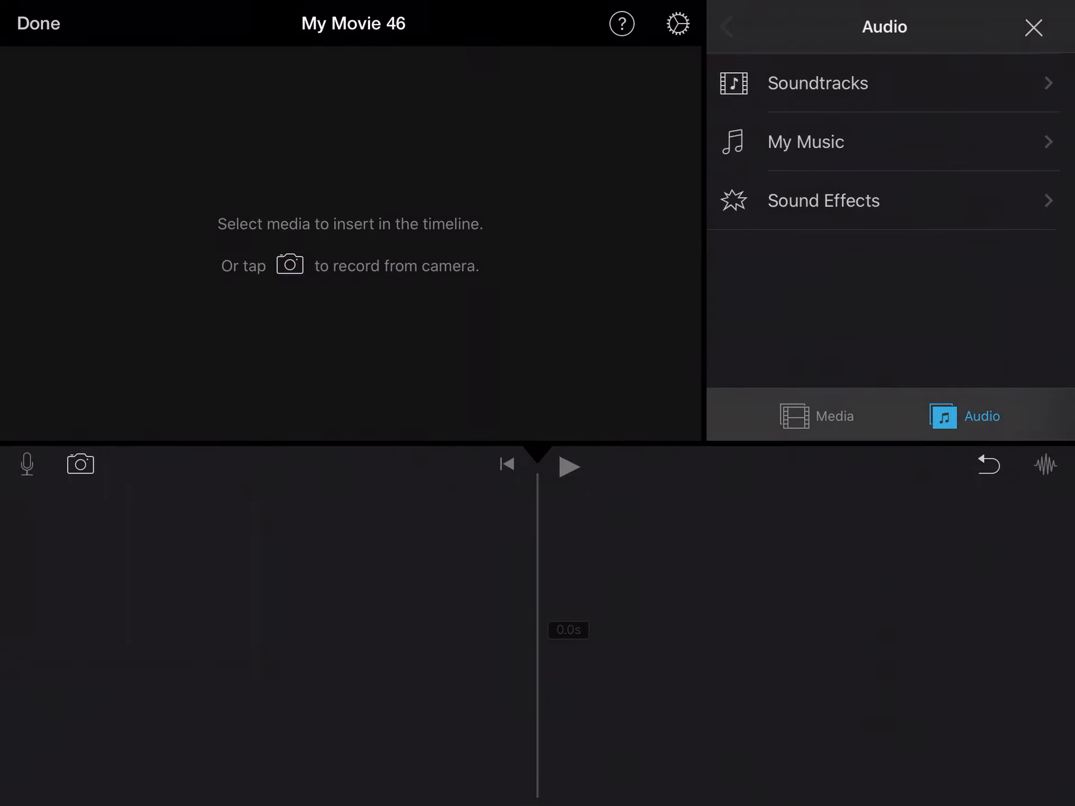
- Browse the Moments media, then finish editing with Done to reach the project overview
left_click(817, 415)
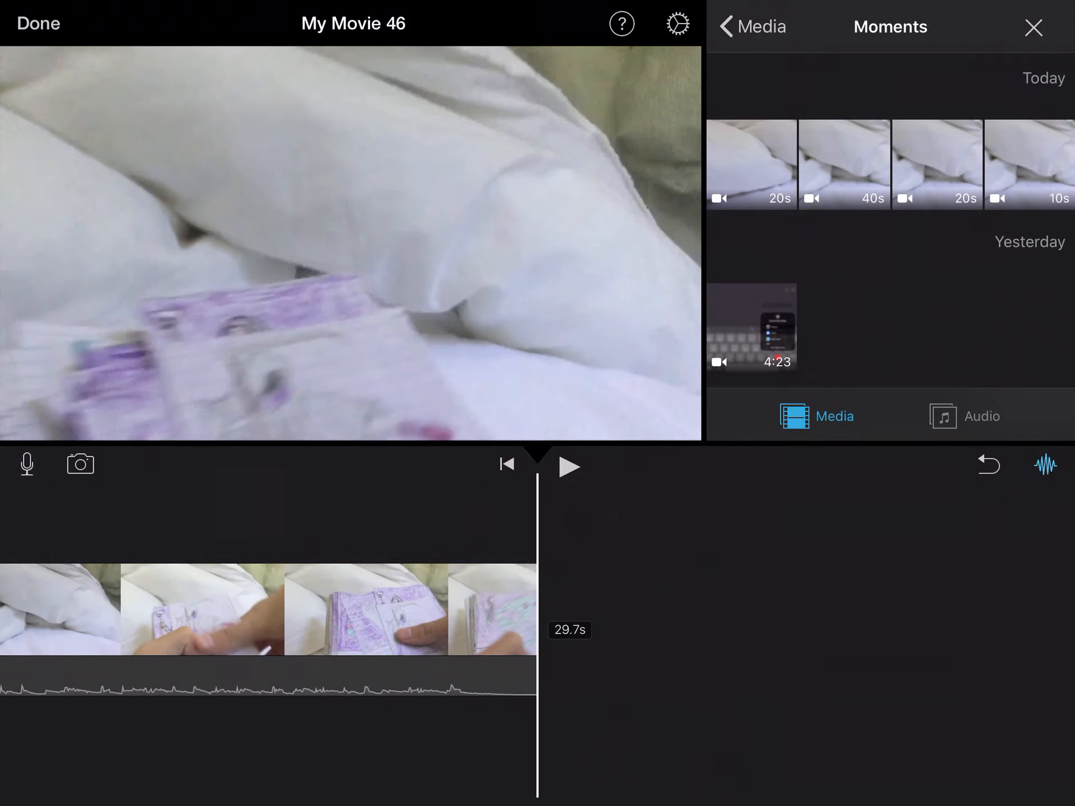
left_click(567, 465)
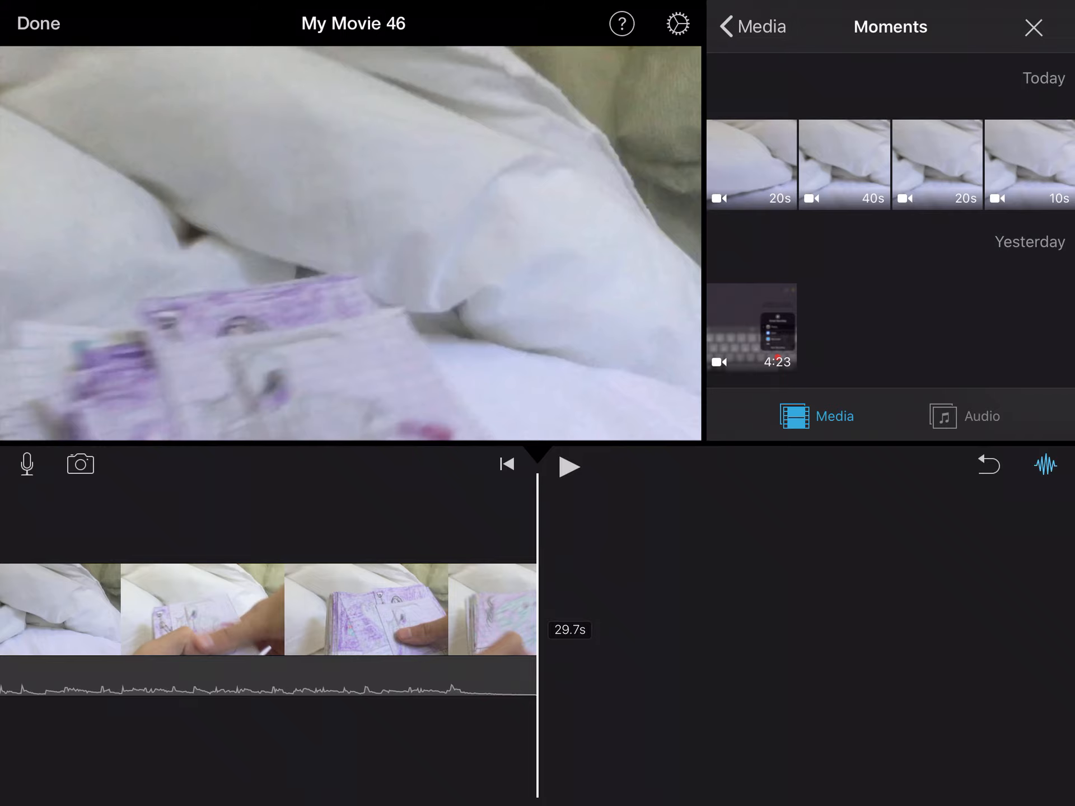
left_click(37, 24)
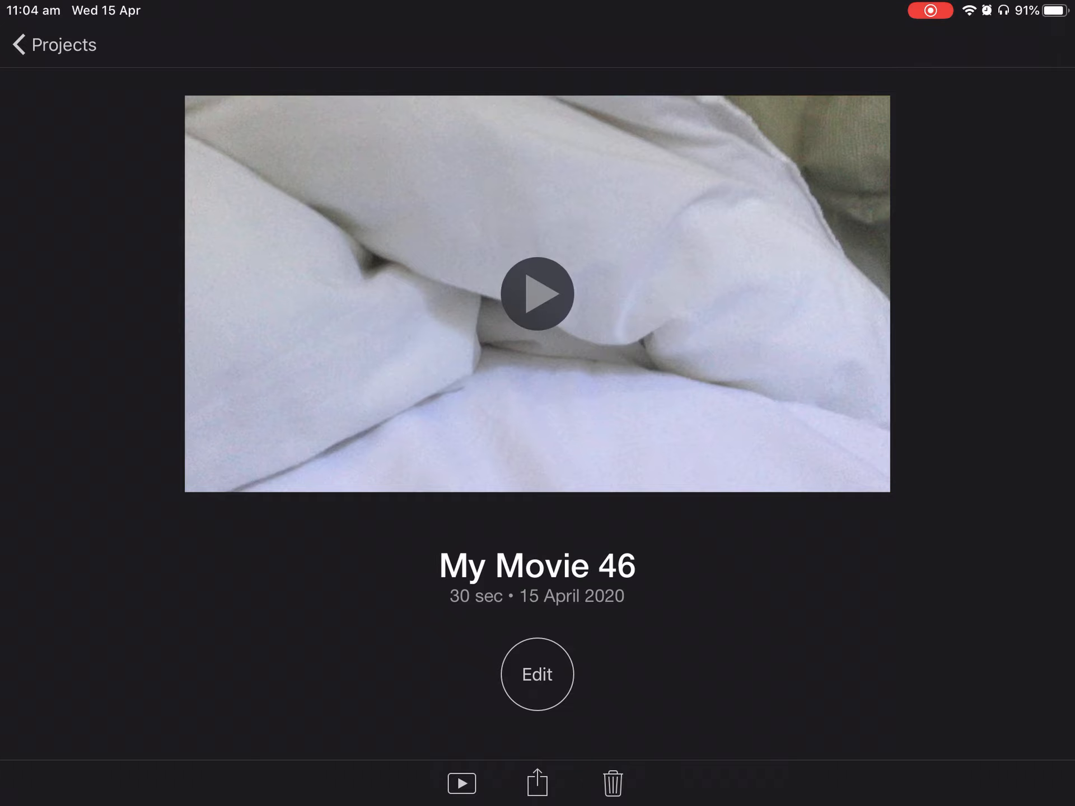
- Reopen My Movie 46 and set the join before the bedsheet clip to a Slide transition
left_click(538, 674)
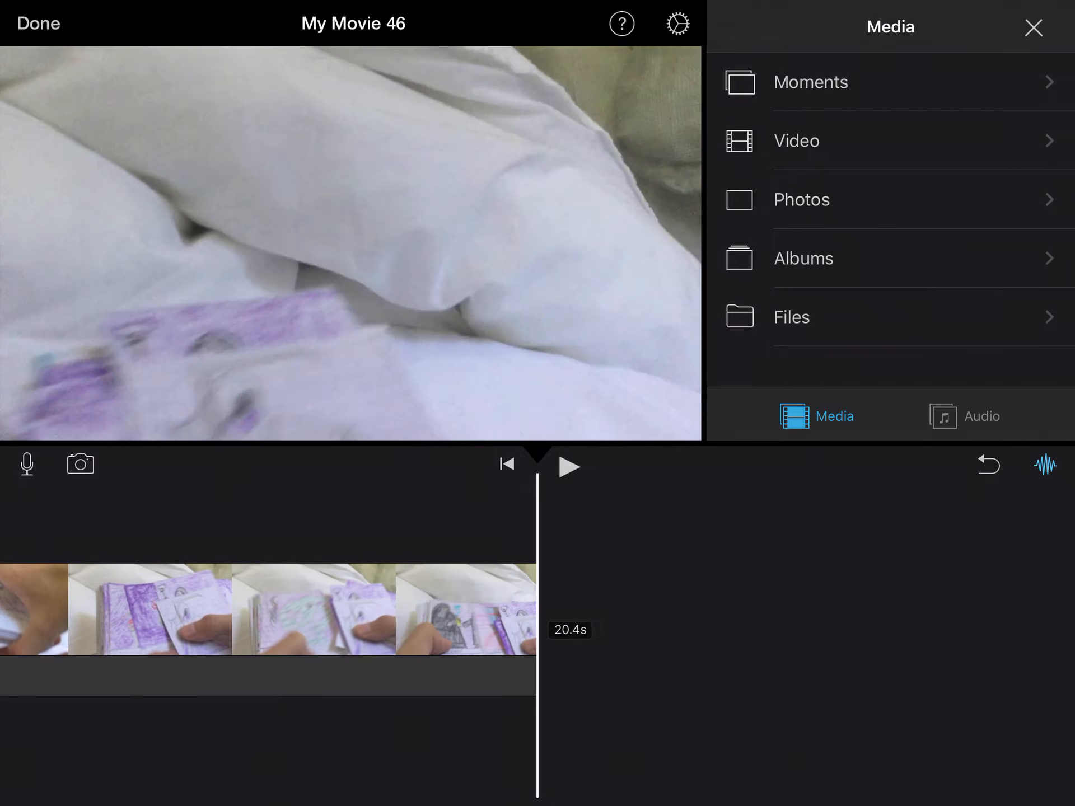
left_click(811, 81)
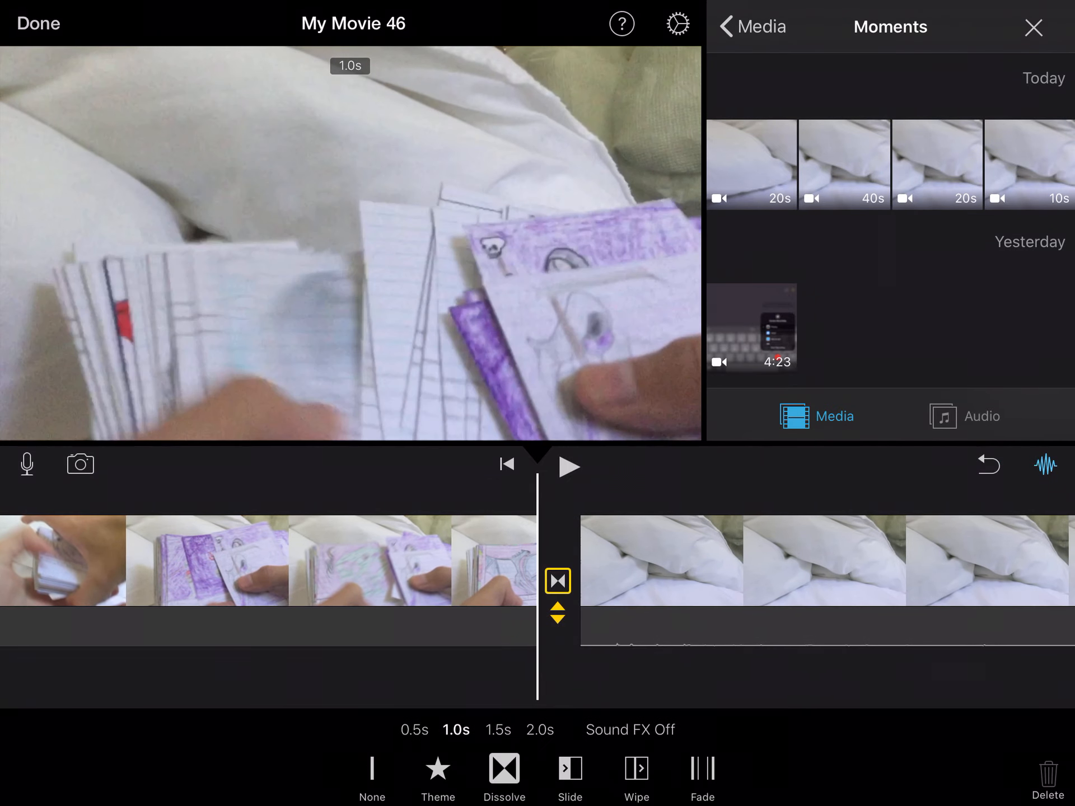
left_click(568, 771)
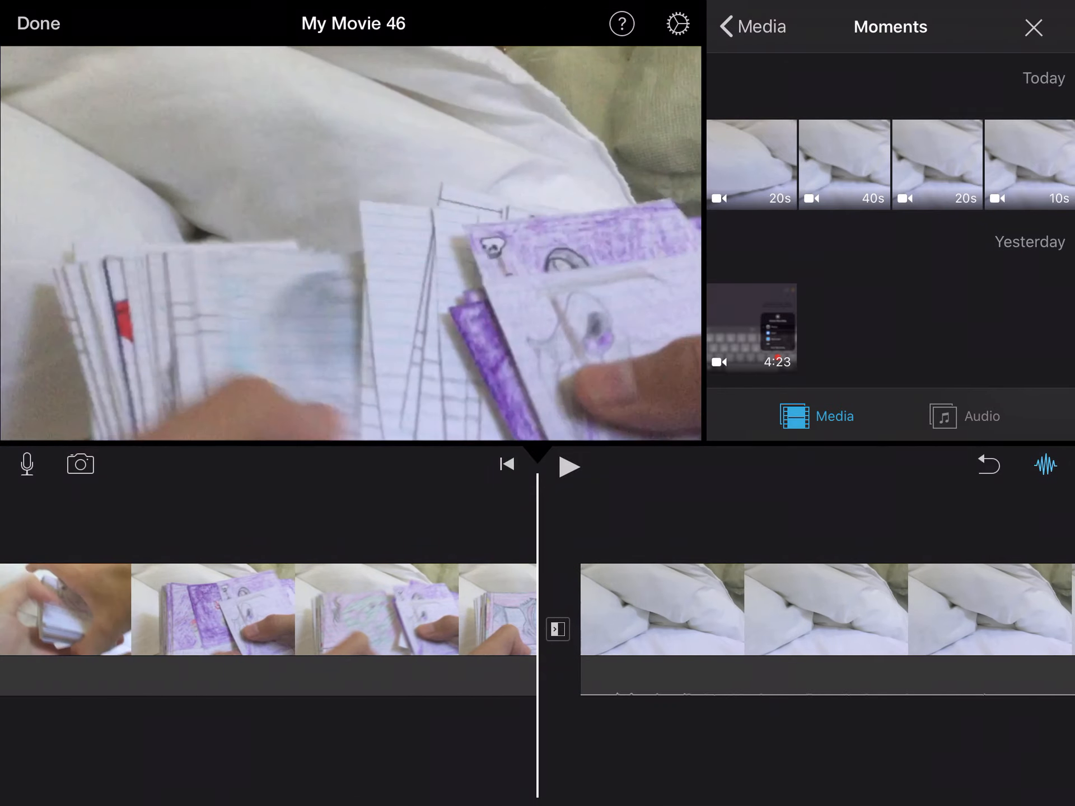
- Preview the transition by playing and pausing, then close the media browser
left_click(568, 467)
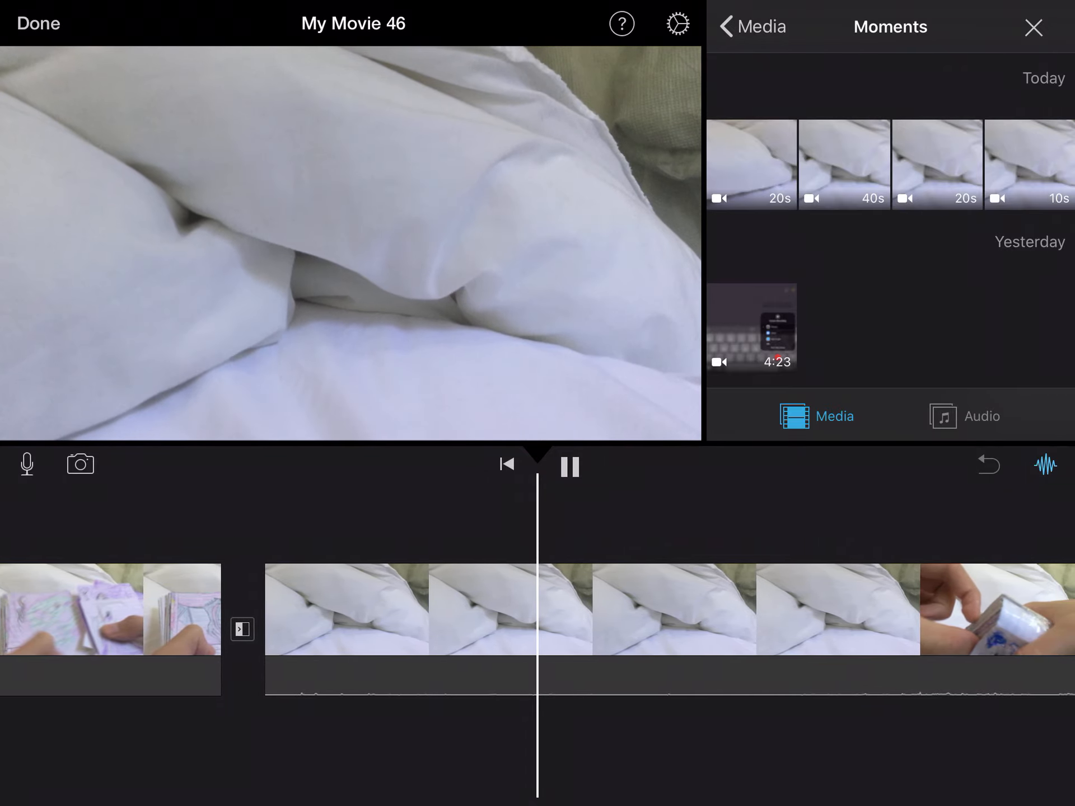
left_click(569, 467)
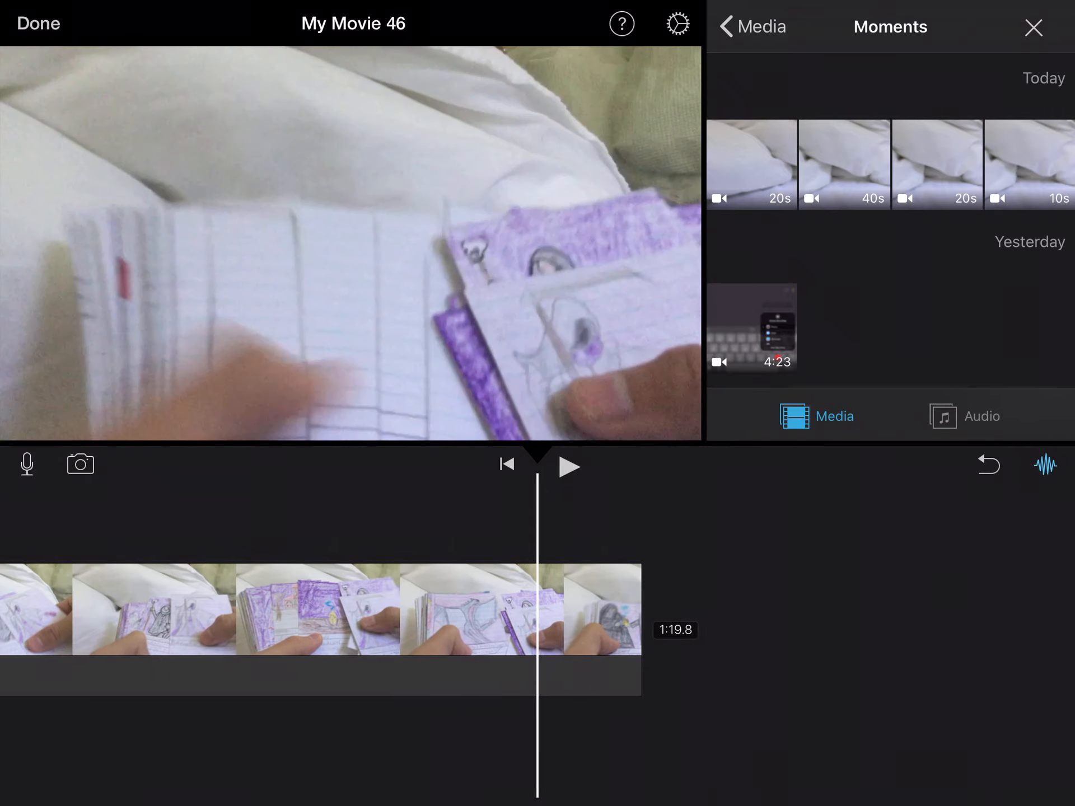
left_click(1032, 27)
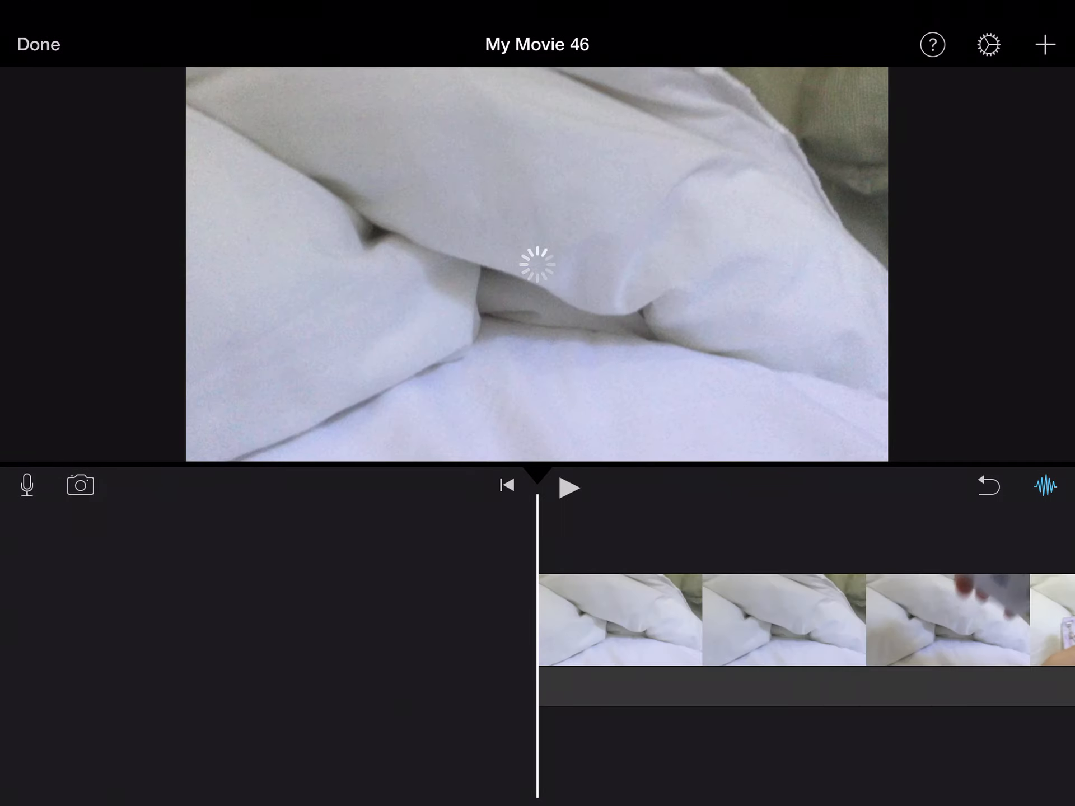